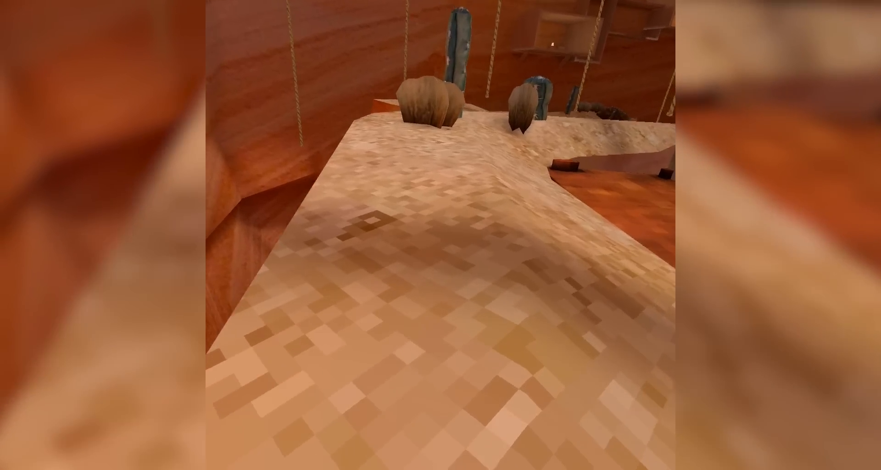
pyautogui.moveTo(440, 235)
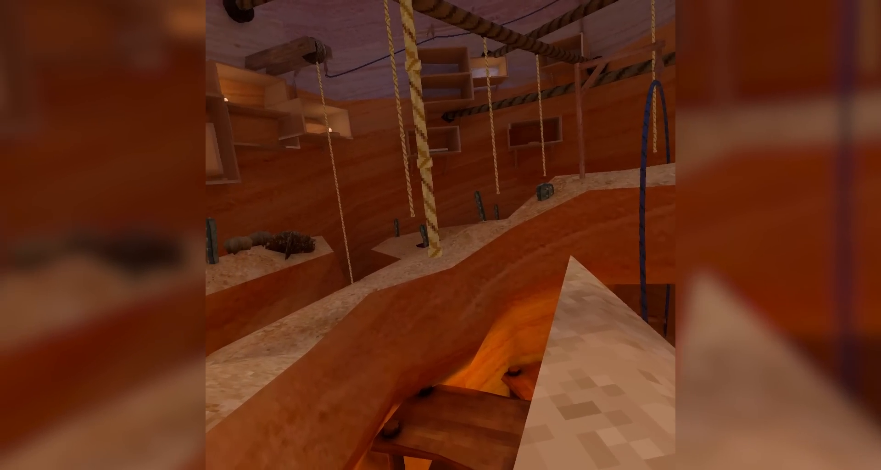
pyautogui.moveTo(441, 235)
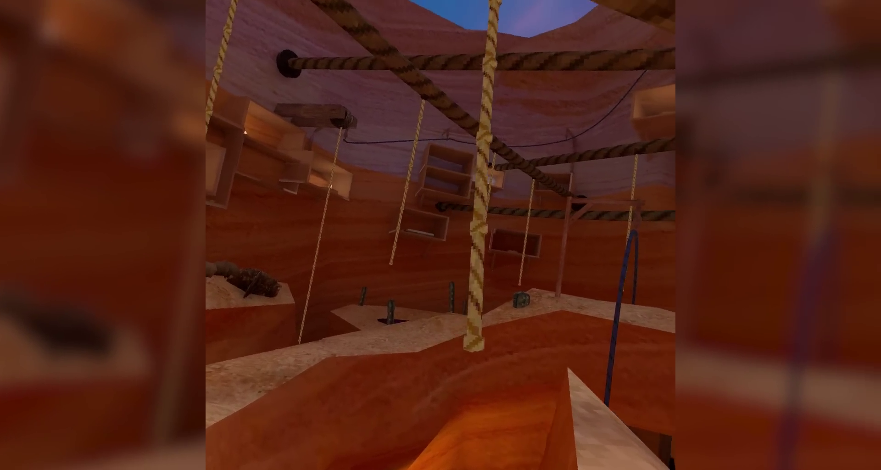
pyautogui.moveTo(440, 235)
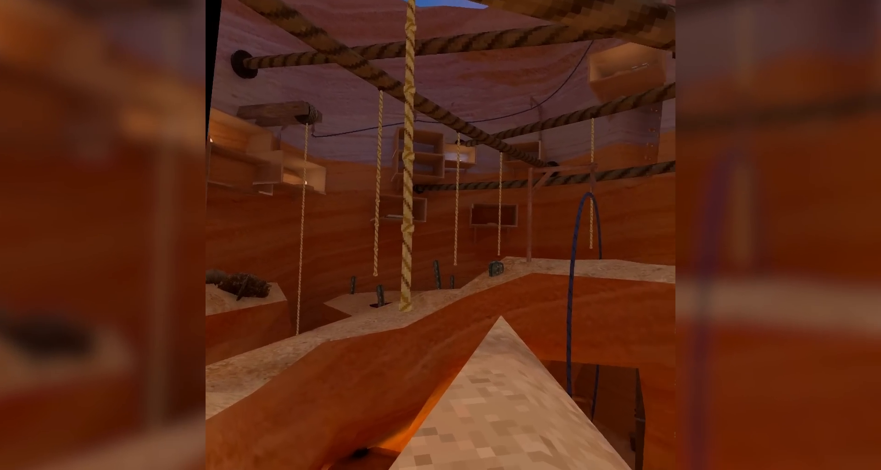
pyautogui.moveTo(440, 235)
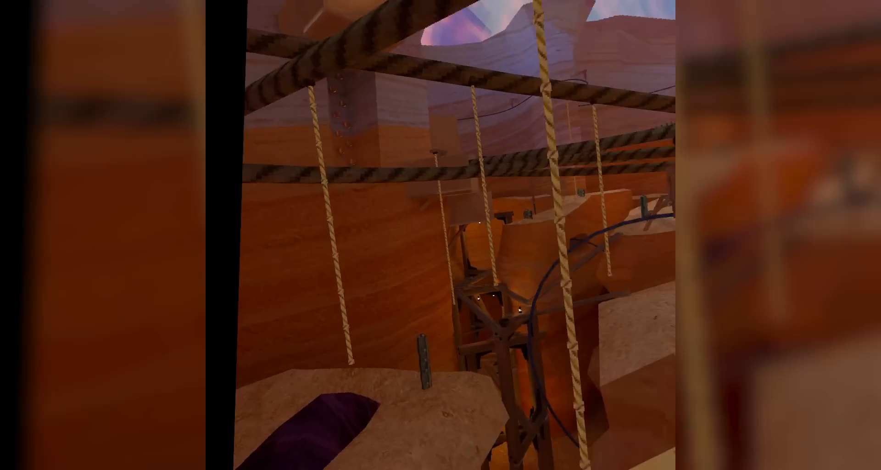
pyautogui.moveTo(441, 235)
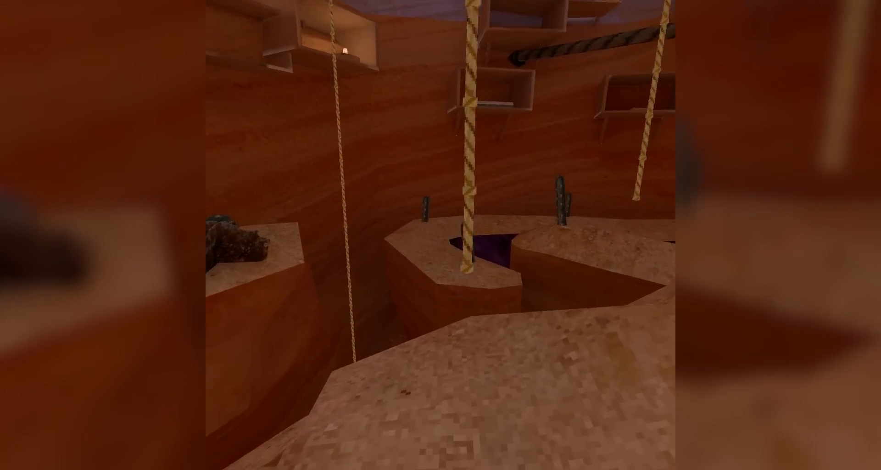
pyautogui.moveTo(440, 235)
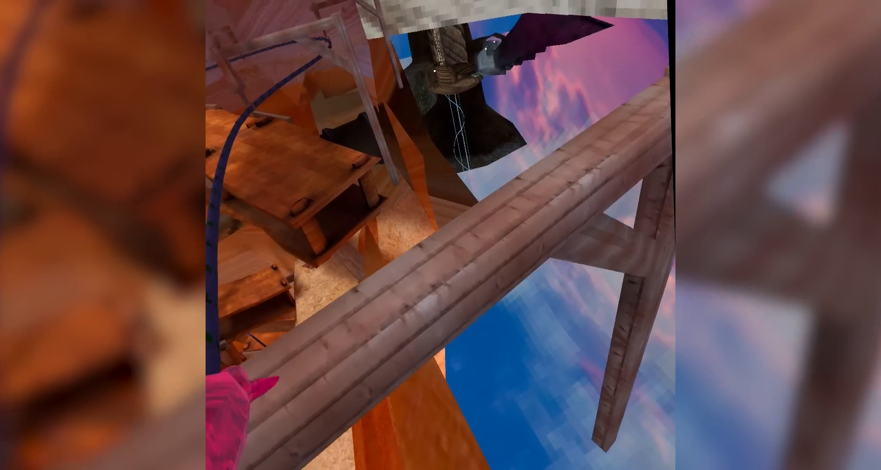
pyautogui.moveTo(441, 235)
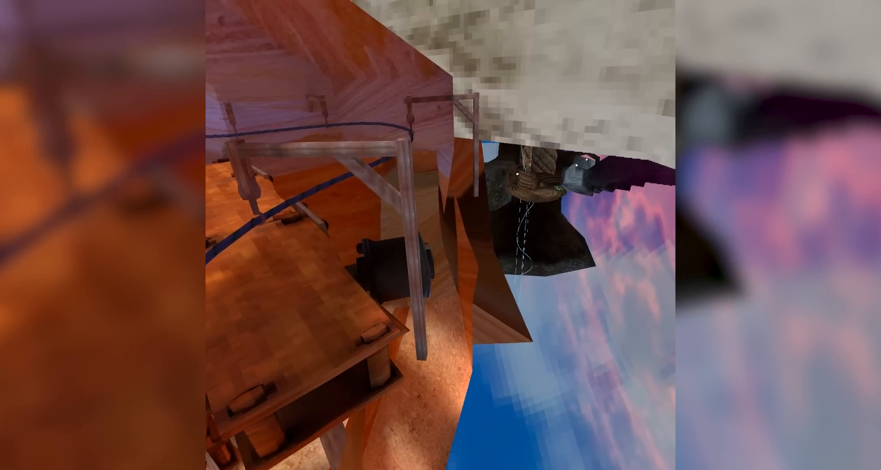
pyautogui.moveTo(440, 235)
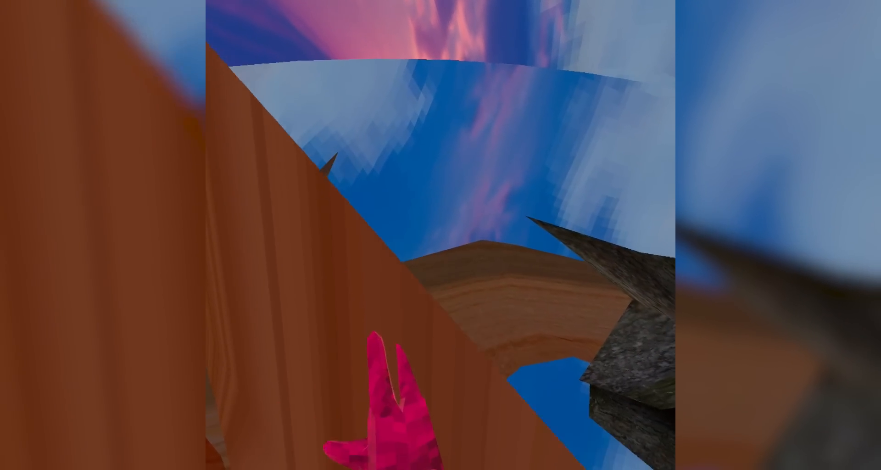
pyautogui.moveTo(440, 235)
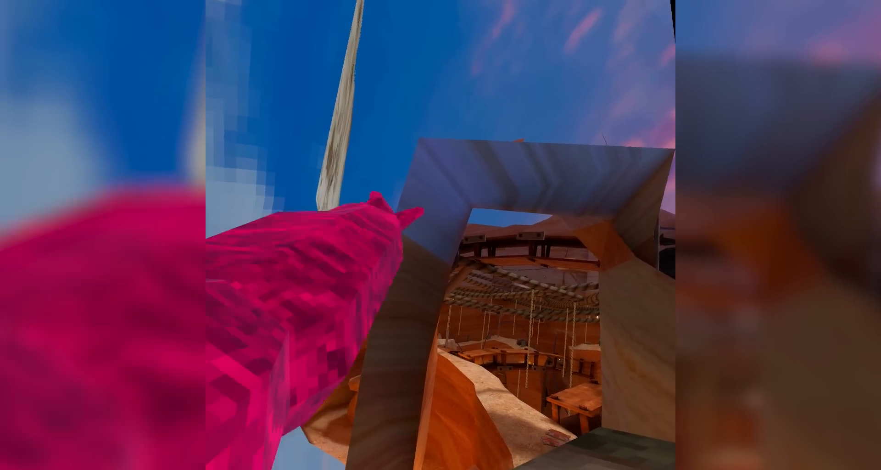
pyautogui.moveTo(440, 234)
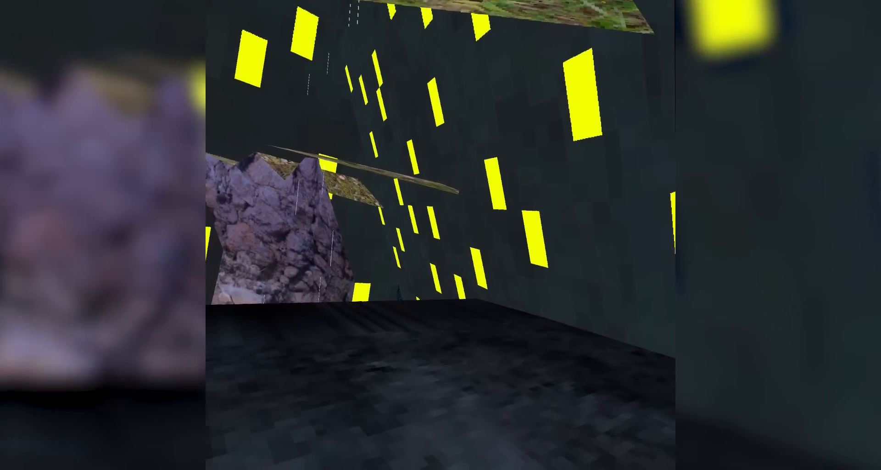
pyautogui.moveTo(440, 235)
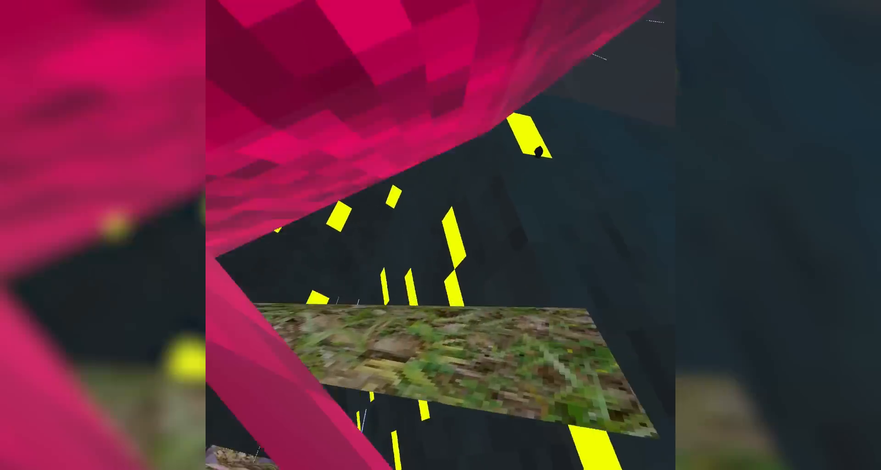
pyautogui.moveTo(440, 235)
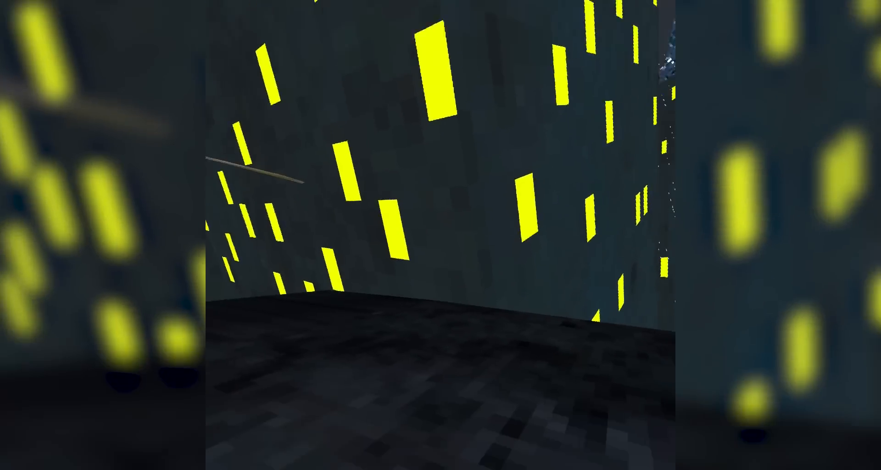
pyautogui.moveTo(441, 234)
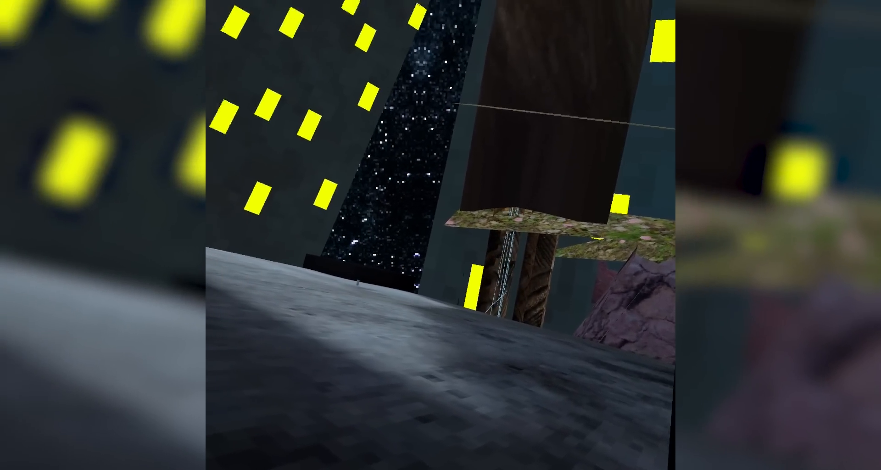
pyautogui.moveTo(441, 235)
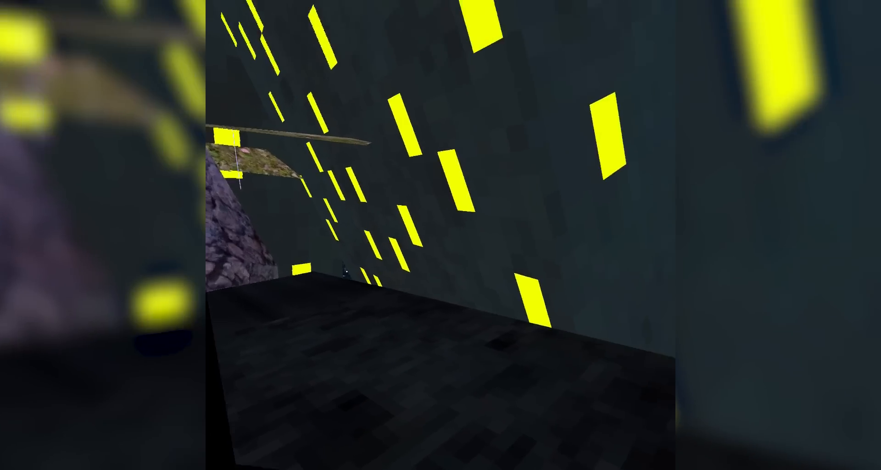
pyautogui.moveTo(440, 235)
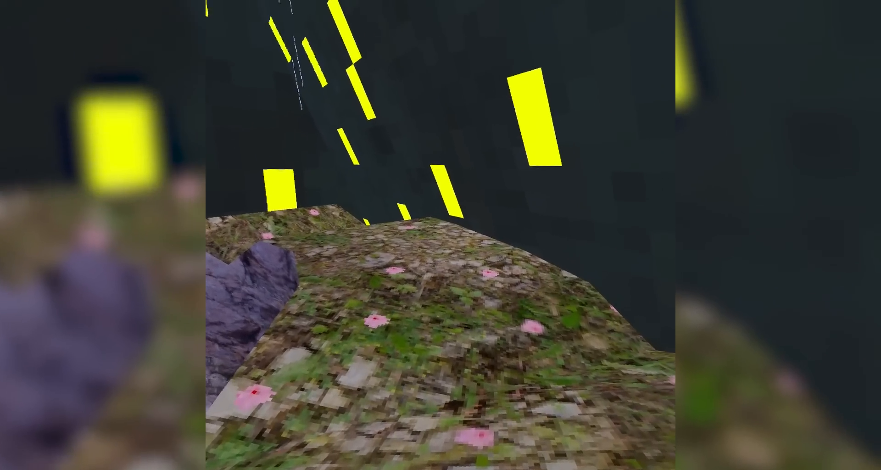
pyautogui.moveTo(440, 235)
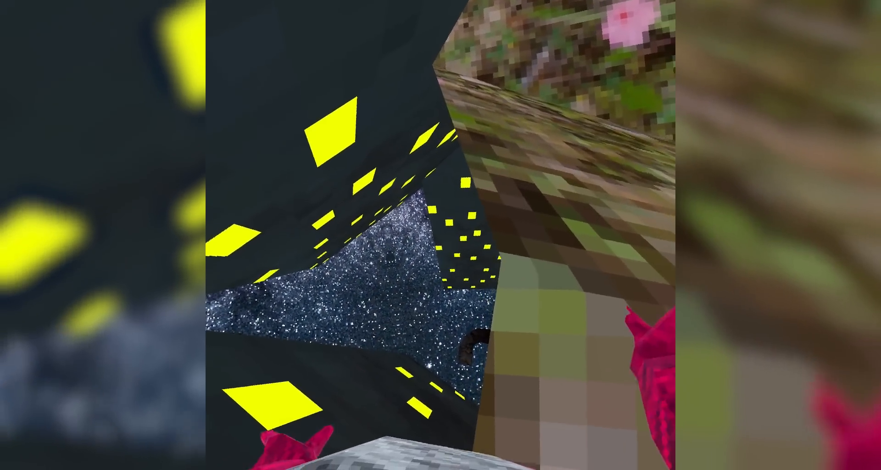
pyautogui.moveTo(440, 235)
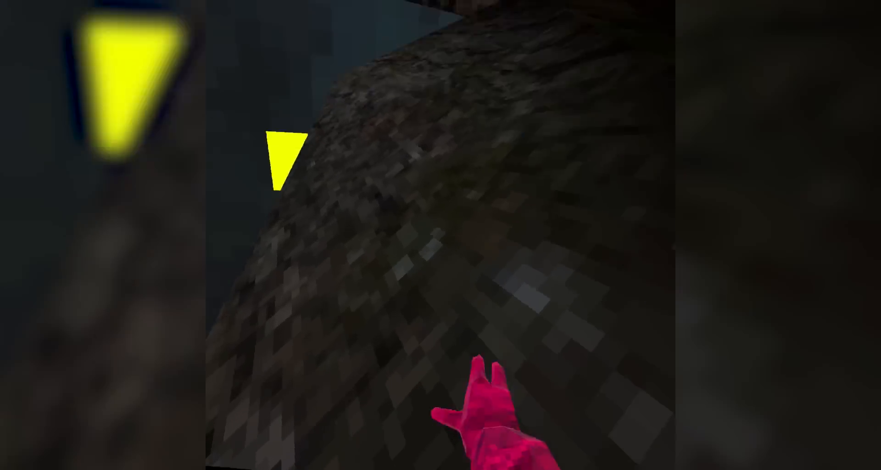
pyautogui.moveTo(440, 234)
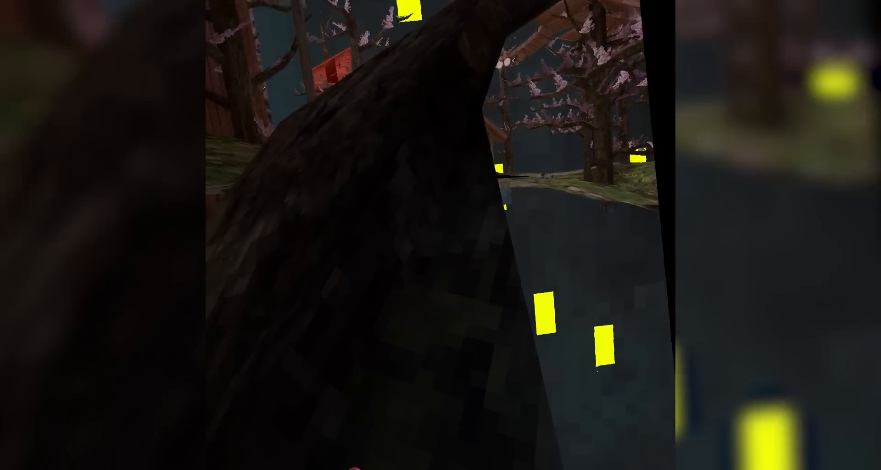
pyautogui.moveTo(440, 235)
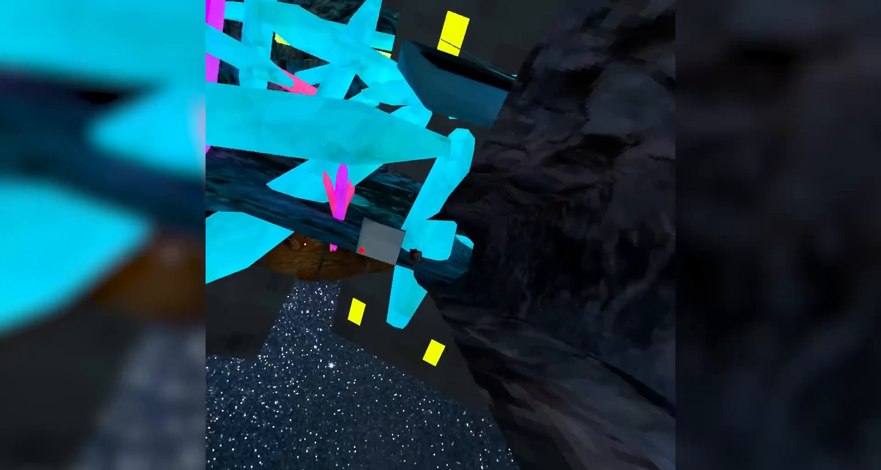
pyautogui.moveTo(440, 235)
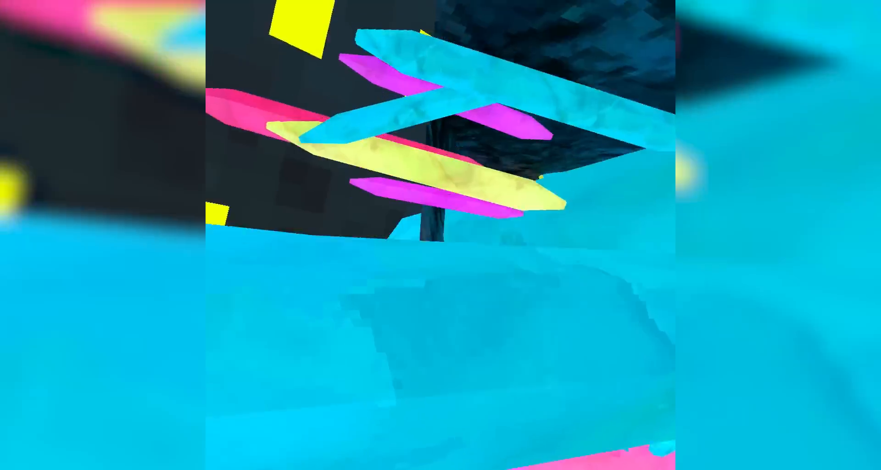